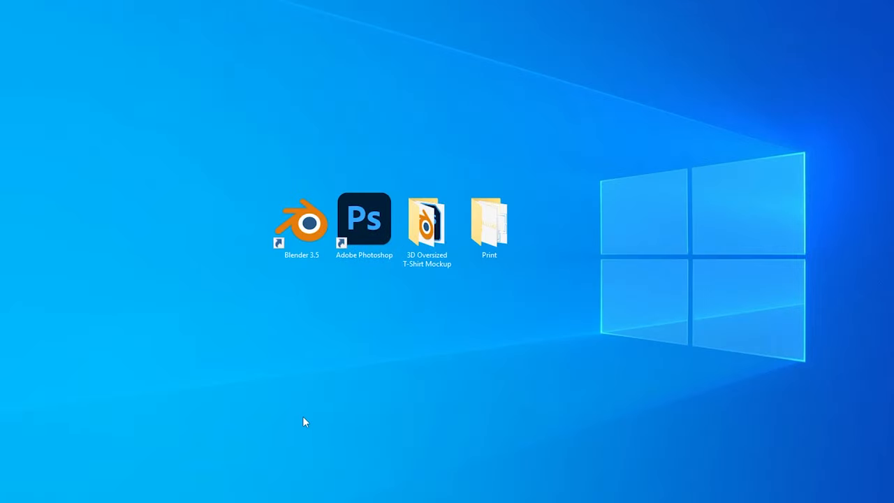
- Navigate into the 3D Oversized T-Shirt Mockup folder in File Explorer
double_click(301, 219)
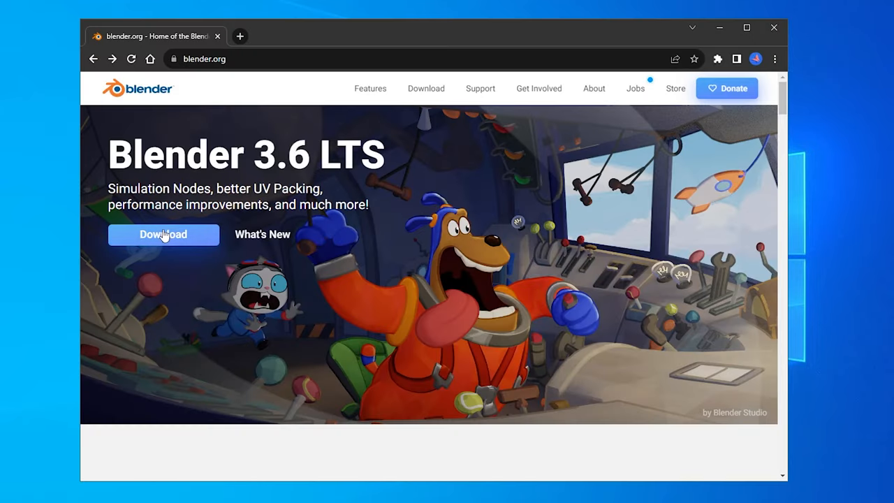
click(163, 234)
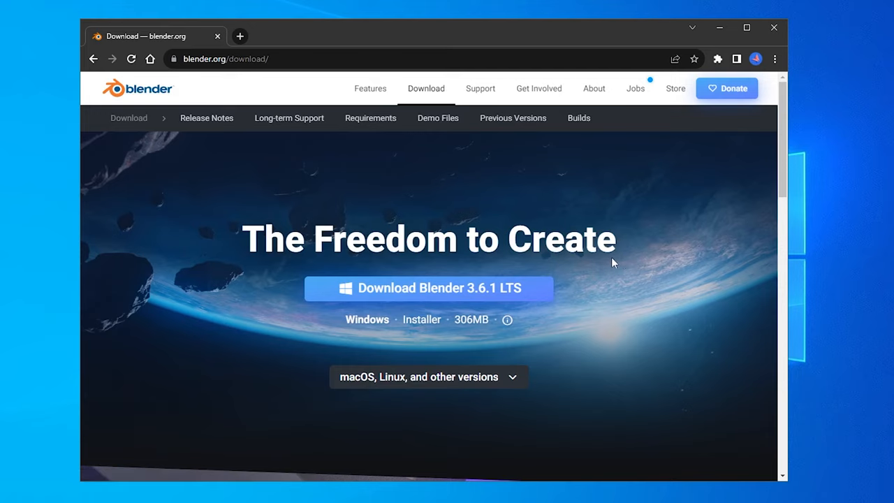
click(428, 377)
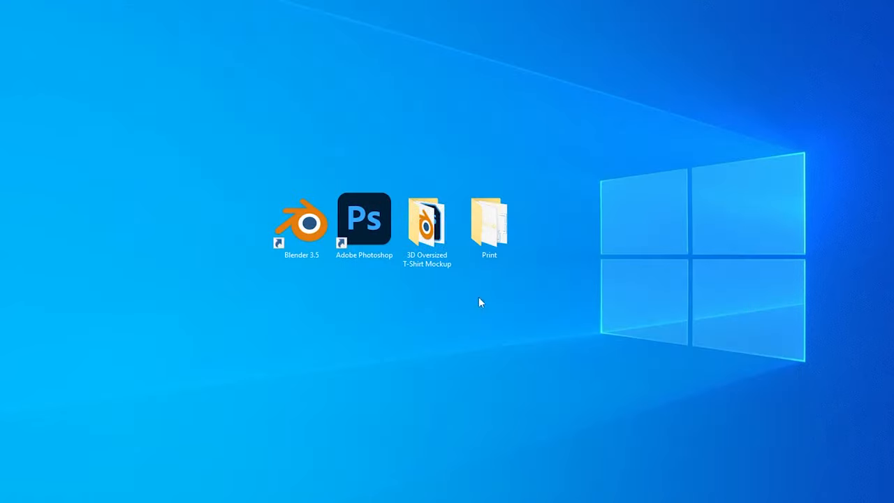
double_click(428, 221)
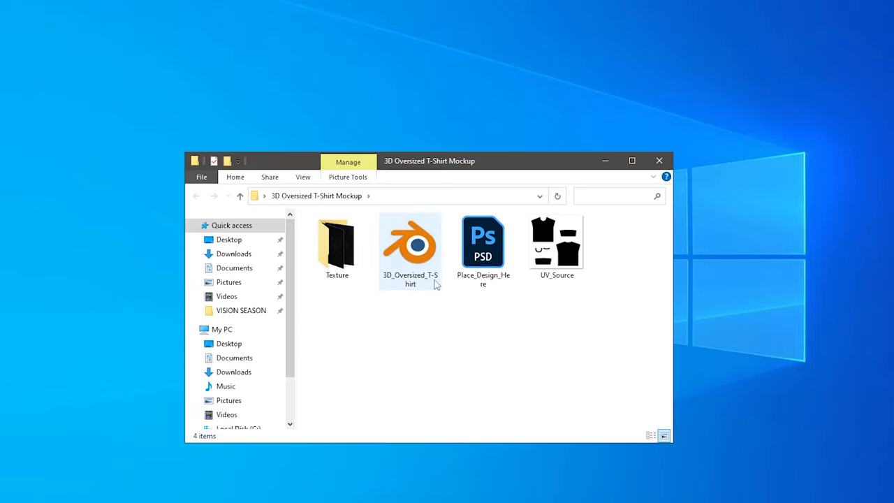
- Preview Place_Design_Here in Photoshop, then load 3D_Oversized_T-Shirt.blend into Blender
click(483, 240)
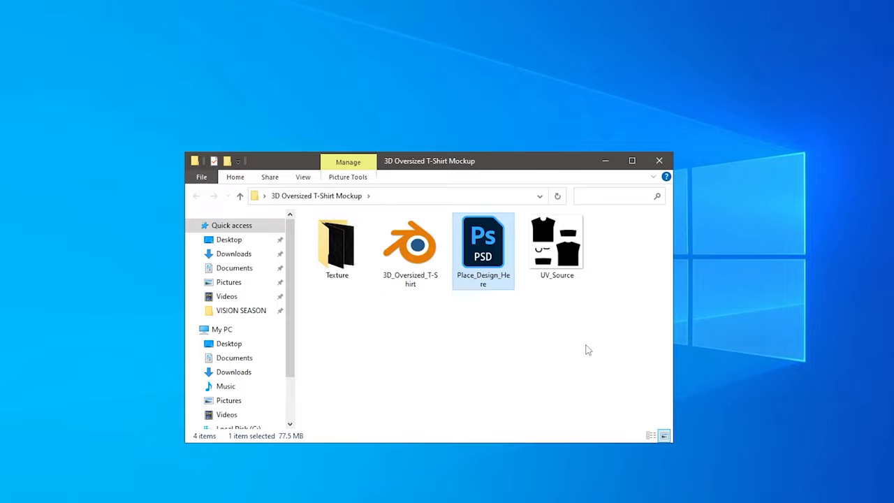
click(556, 244)
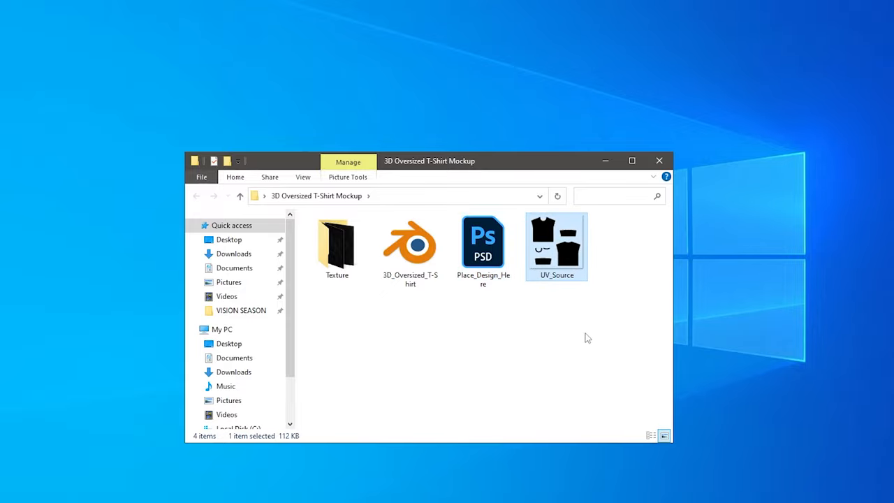
double_click(483, 243)
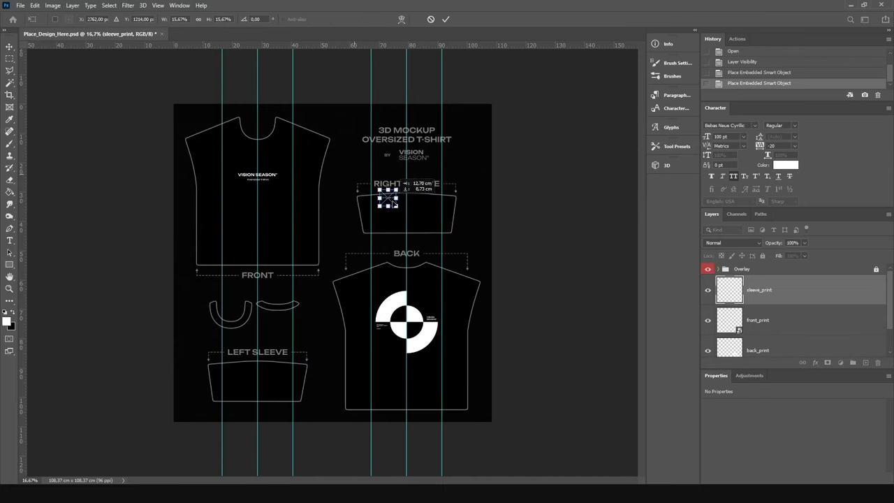
click(19, 5)
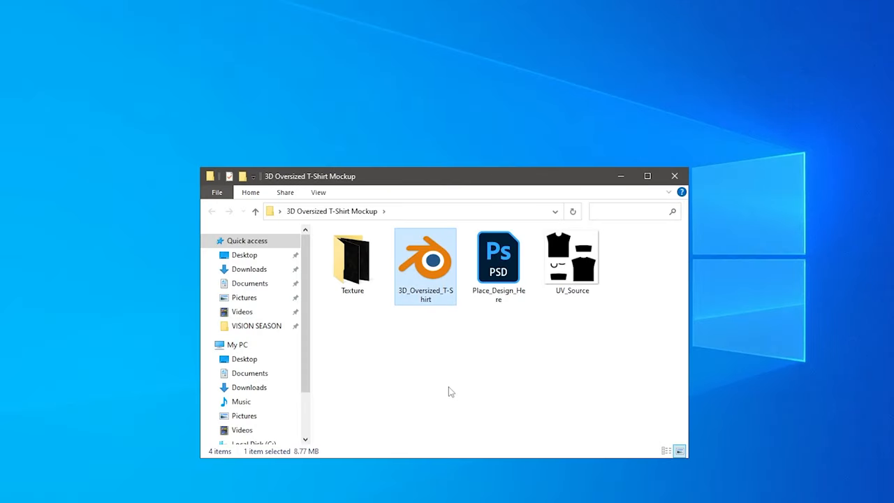
double_click(425, 257)
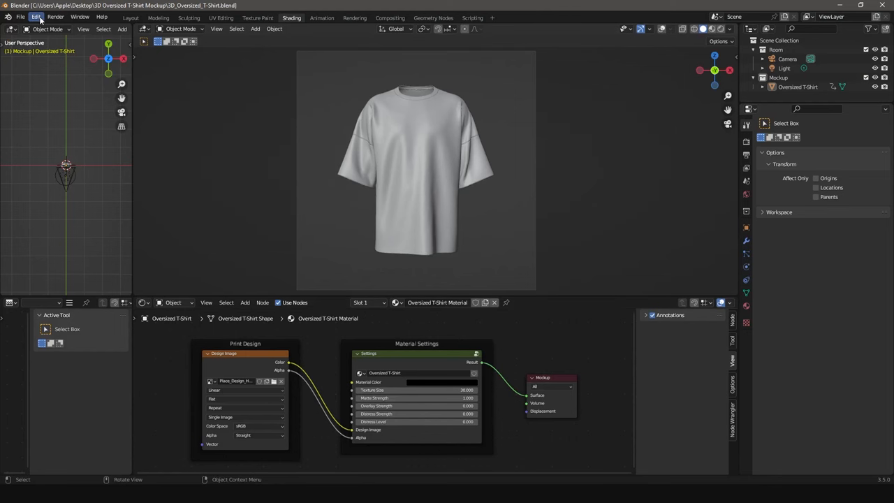
- Enable CUDA on the RTX 2060 in Preferences and switch Cycles to GPU Compute
click(36, 16)
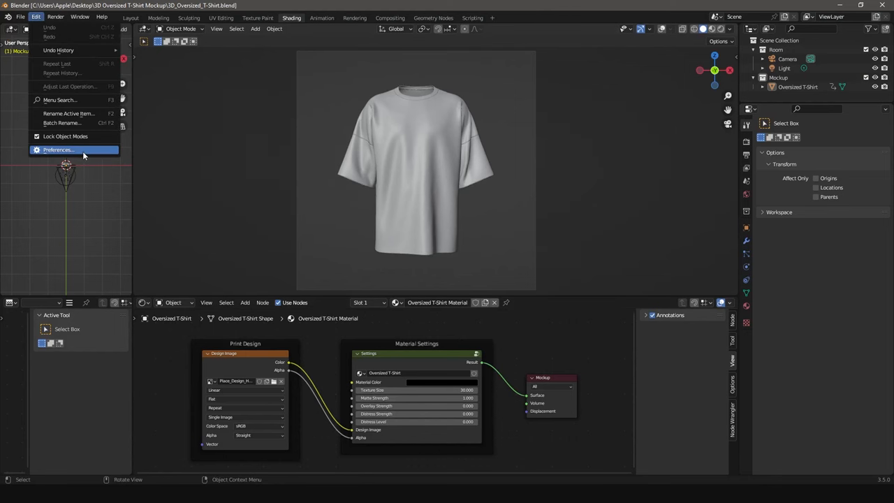
click(59, 150)
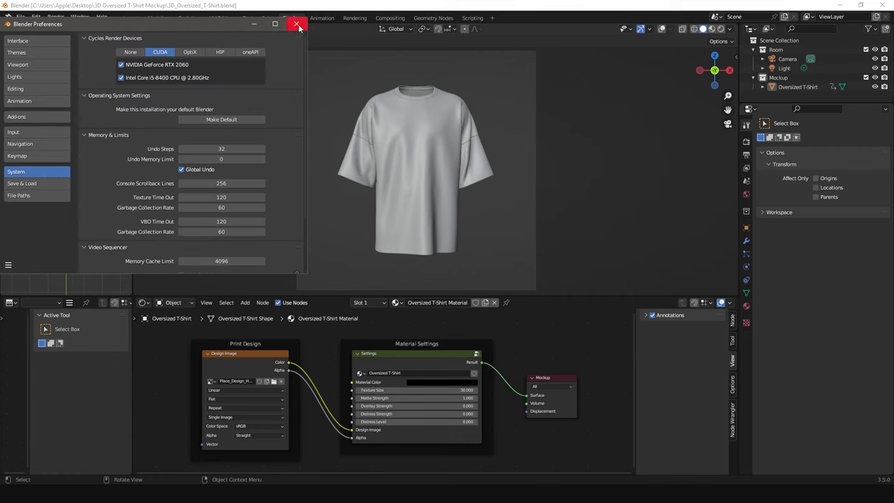
click(299, 24)
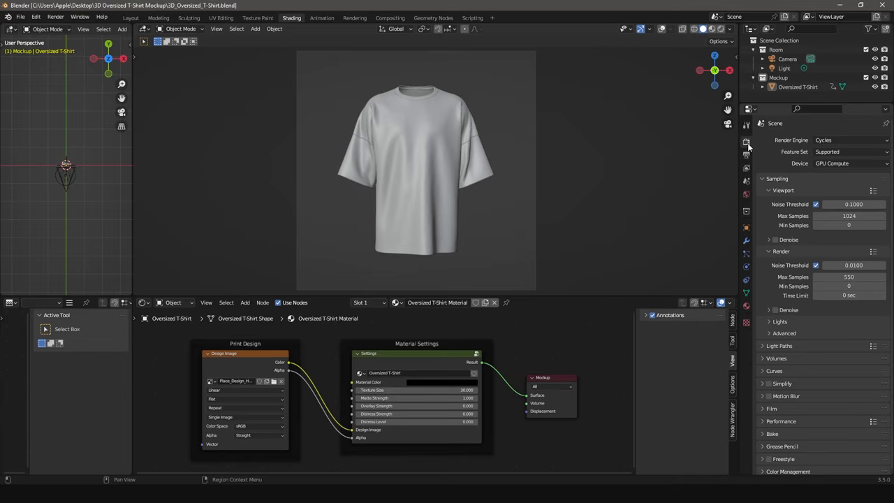
click(849, 162)
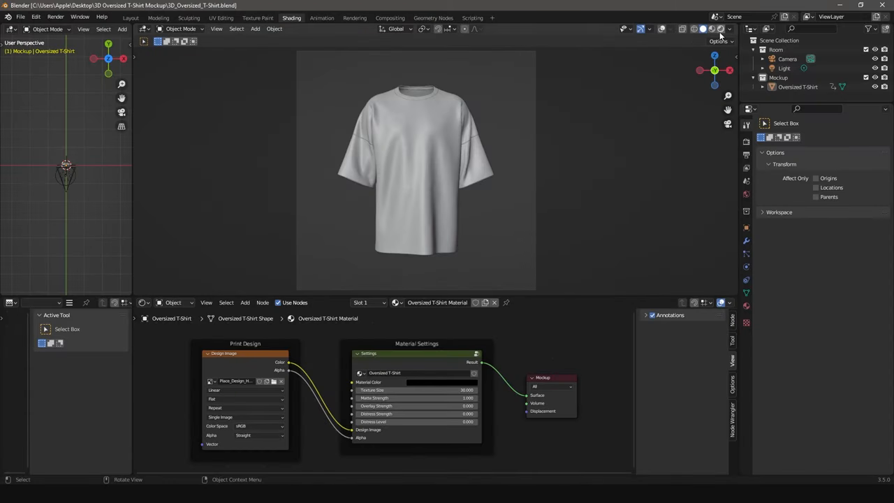
click(711, 28)
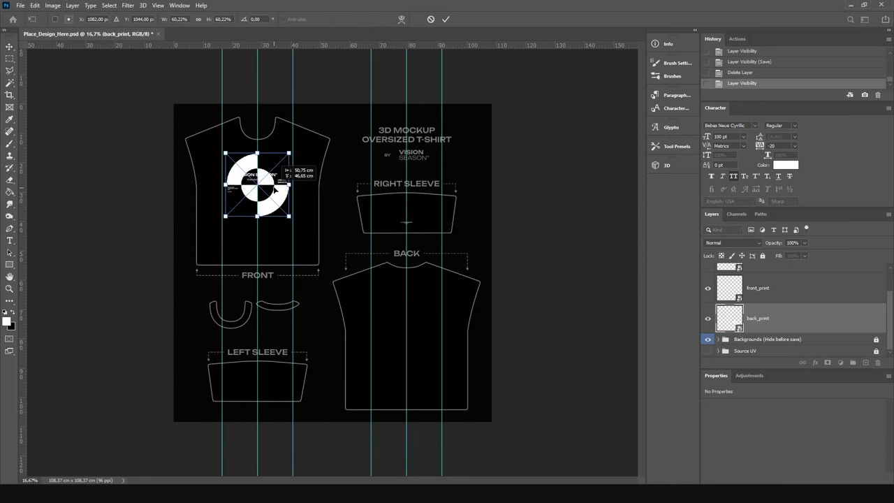
- Drag the round print graphic onto the shirt template in Place_Design_Here.psd
drag(258, 184, 407, 310)
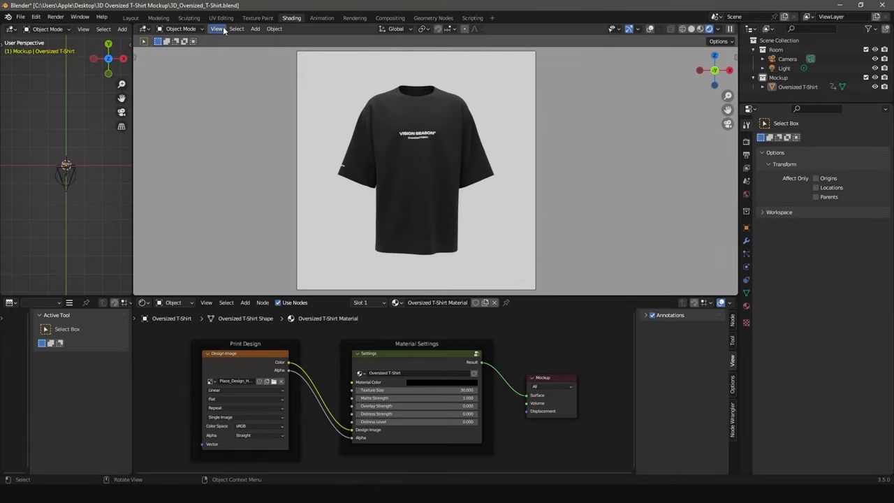
- Reload the updated design image so the print appears on the black shirt
click(221, 17)
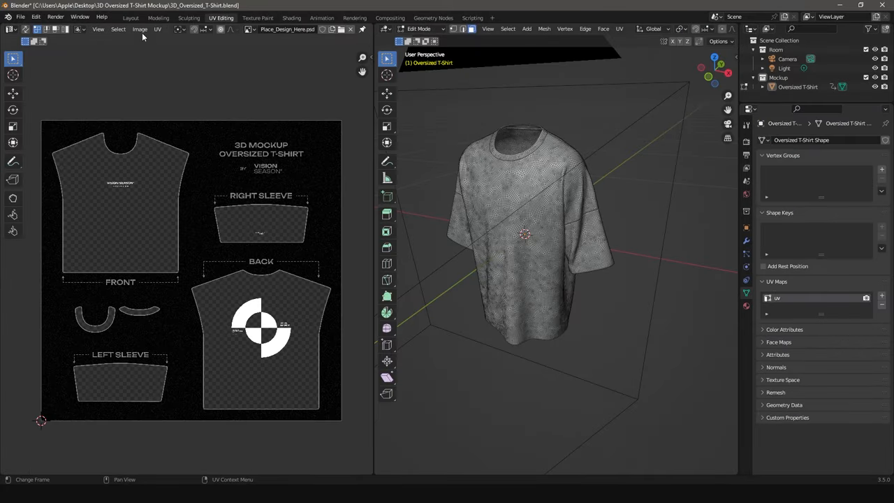
click(139, 29)
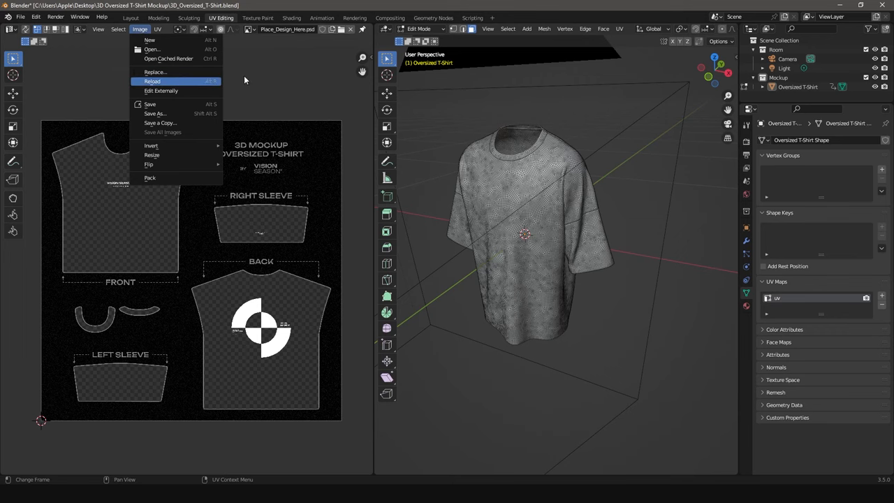
click(291, 16)
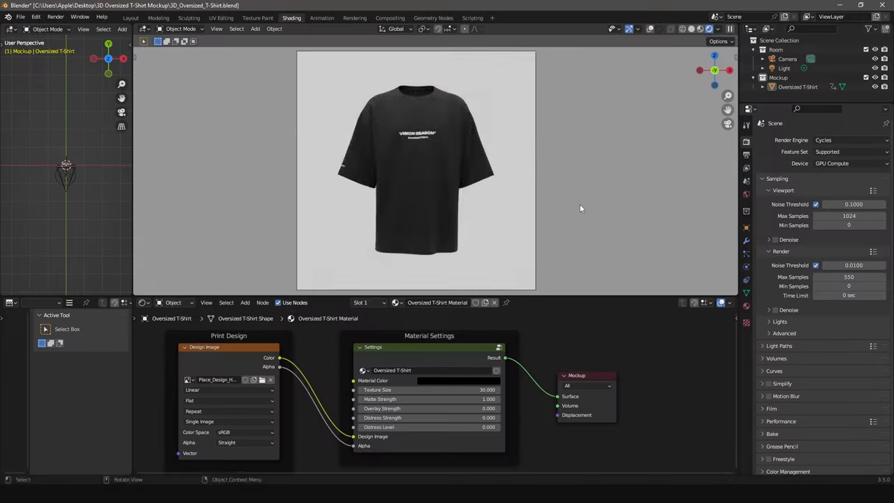
- Shift the Material Color to dark red and set Distress Strength 1, Distress Level 0.3
click(459, 380)
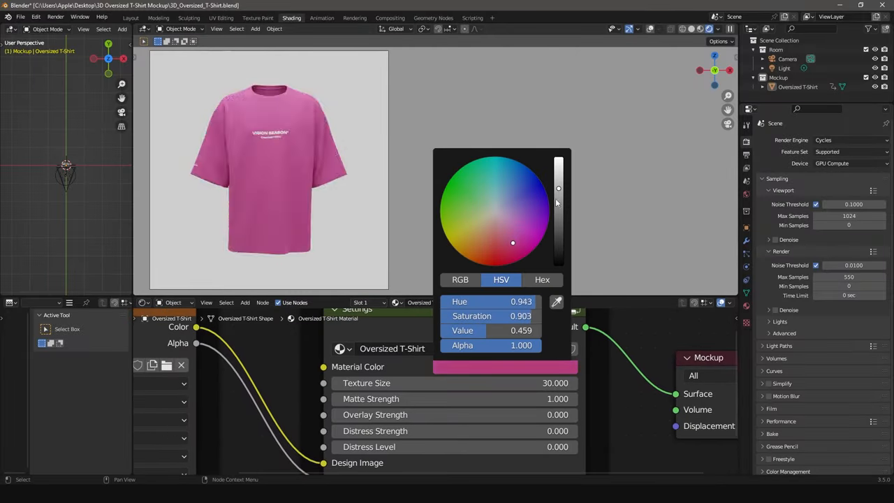
drag(513, 243, 467, 240)
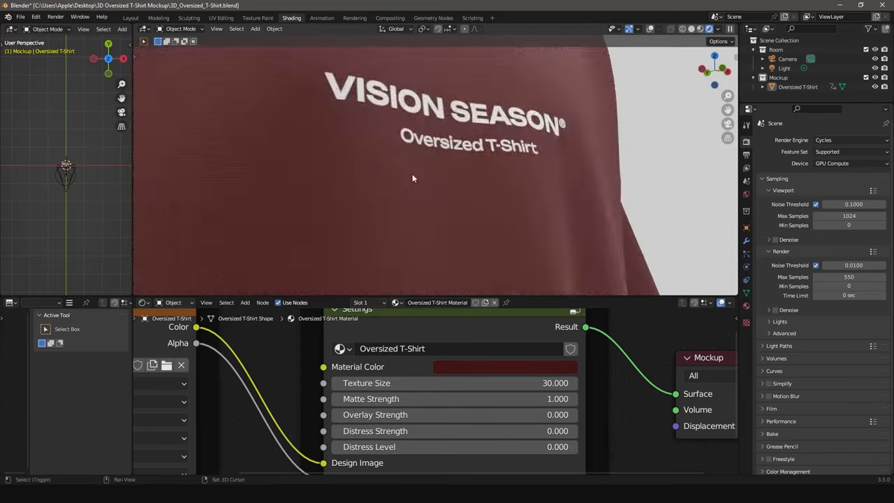
click(503, 366)
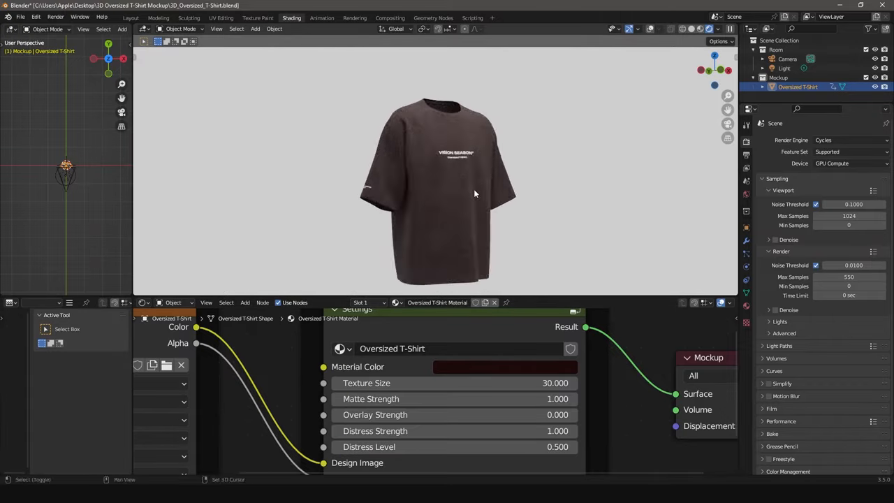
click(503, 366)
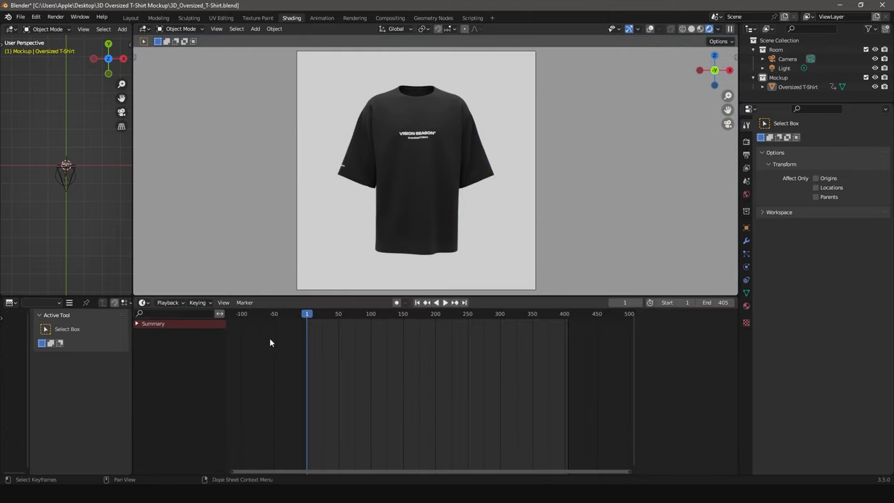
- Scrub the Timeline to watch the shirt turntable, then return to frame 1
click(444, 302)
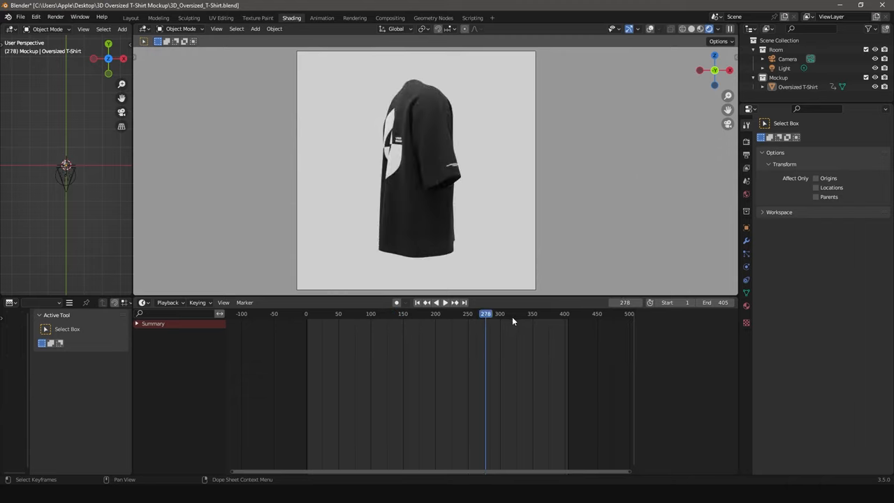
drag(486, 313, 545, 313)
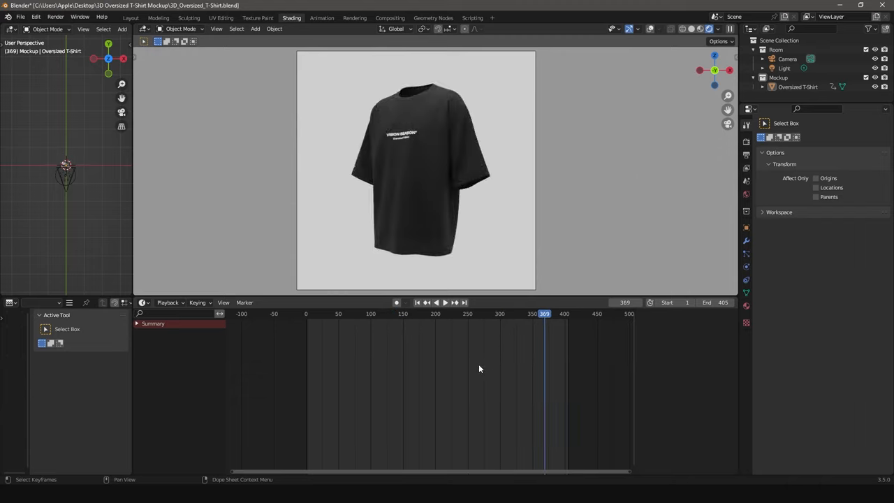
click(416, 301)
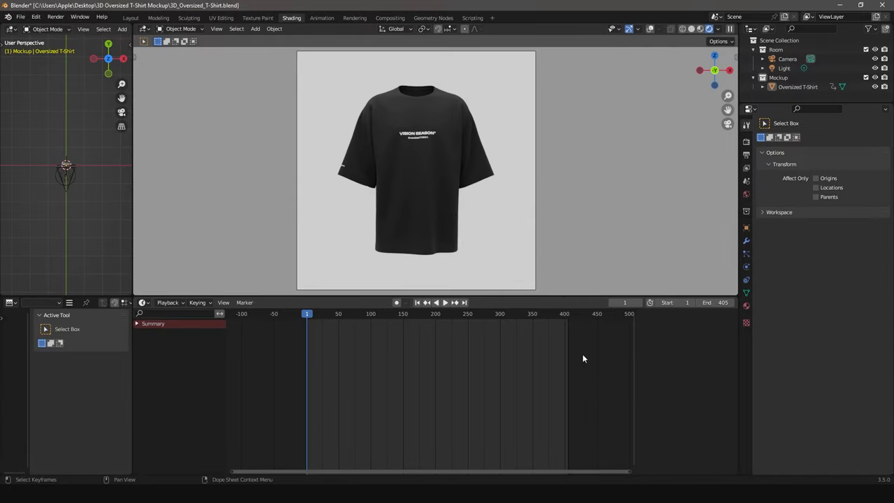
click(746, 156)
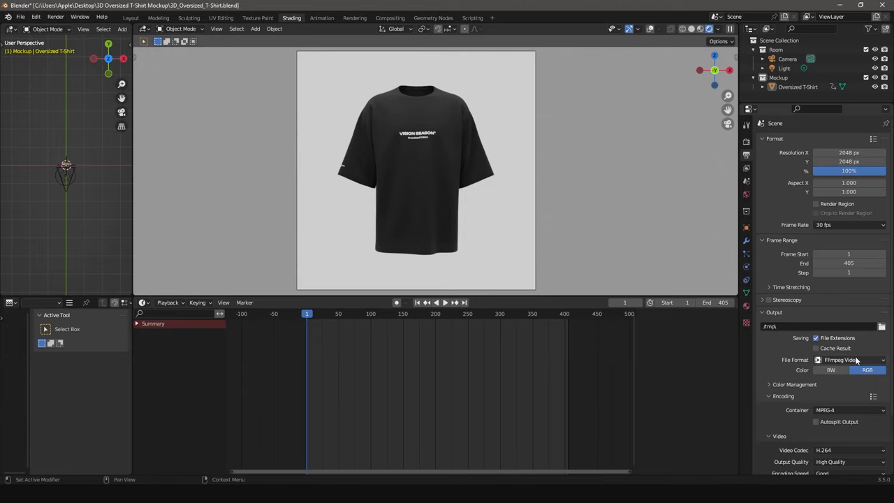
- Keep FFmpeg Video with an MPEG-4 container for the 1–405 frame turntable output
click(849, 361)
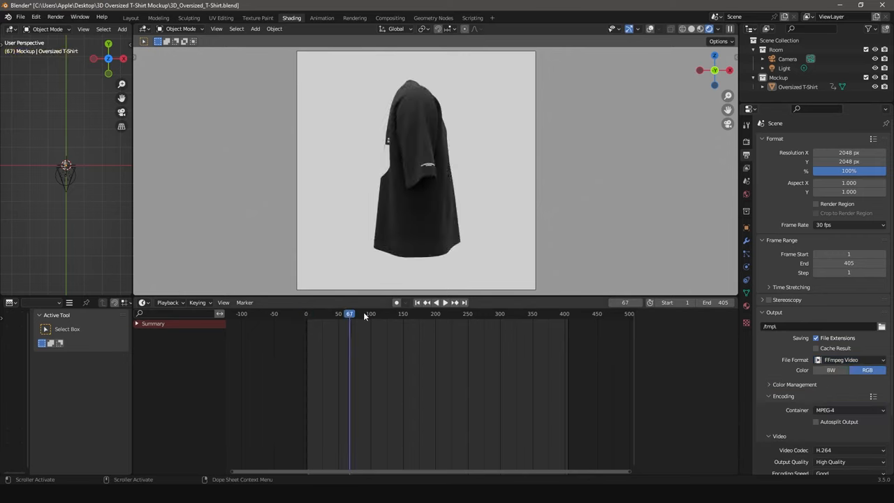
drag(349, 313, 412, 313)
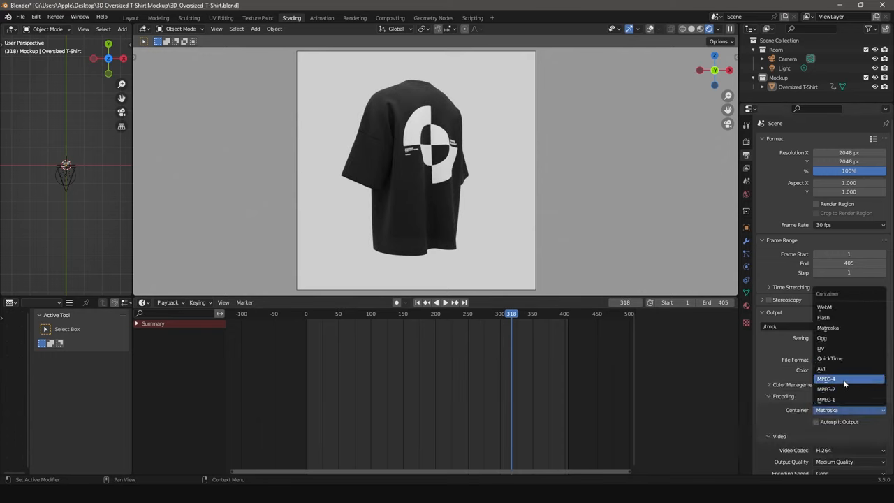
click(827, 379)
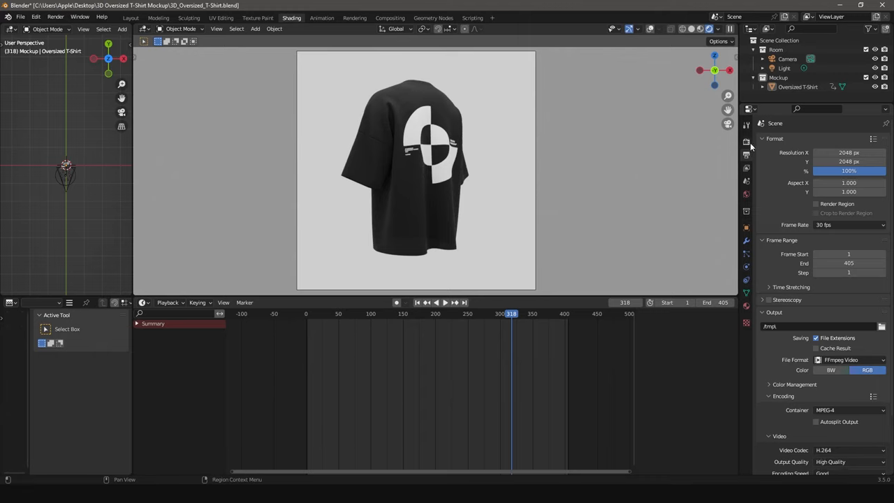
click(745, 139)
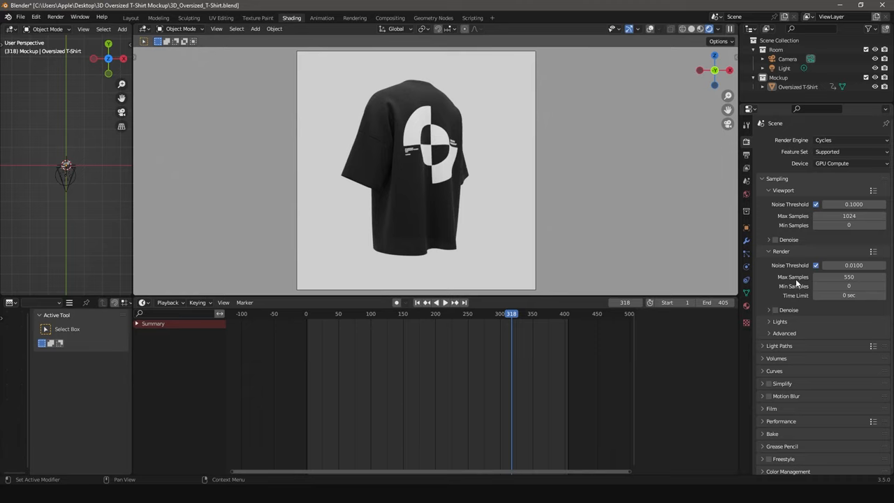
mouse_move(794, 315)
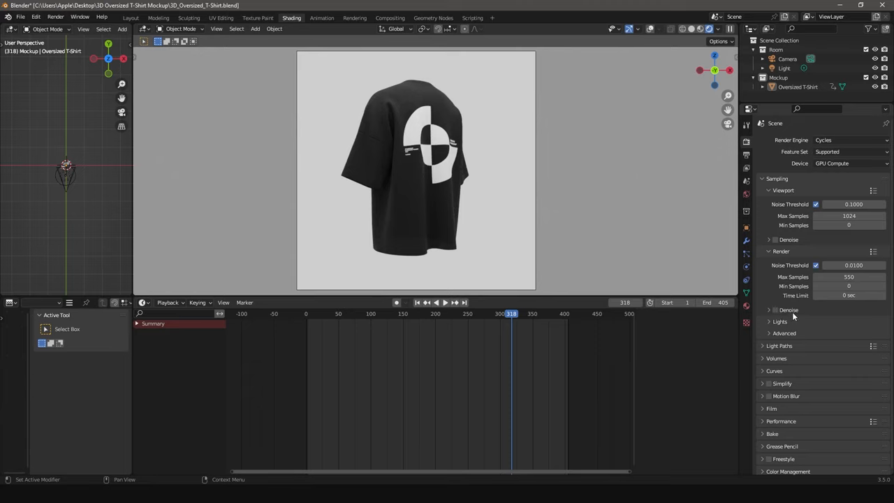
click(774, 311)
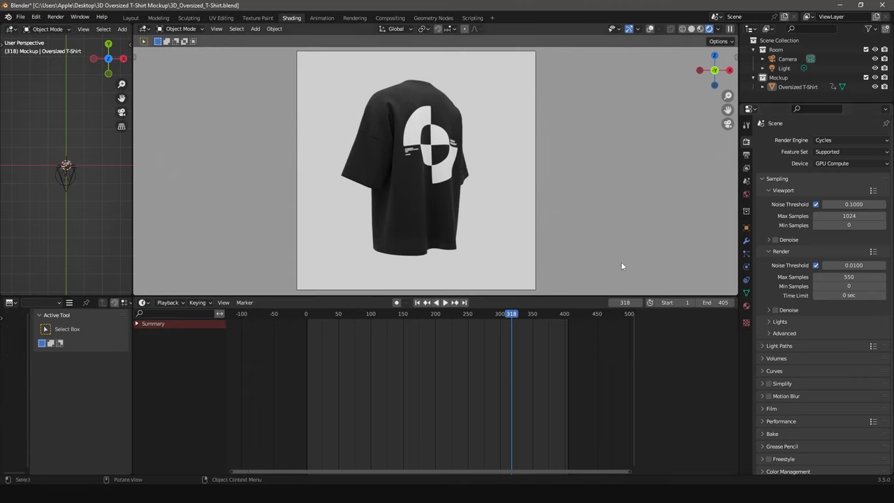
- Render the current frame as the final still of the black shirt
click(56, 17)
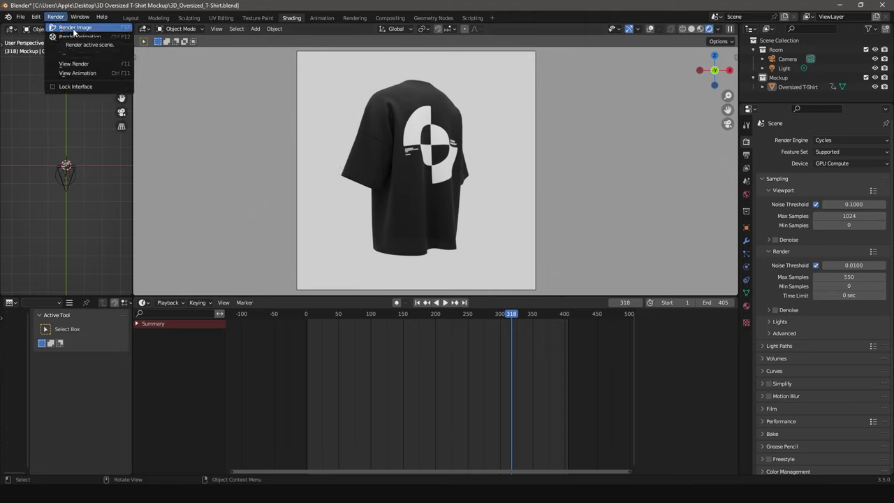
click(75, 28)
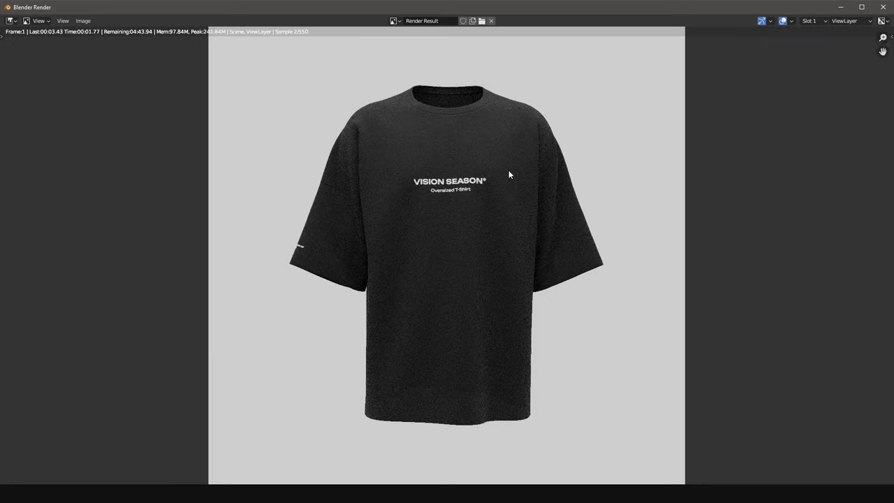